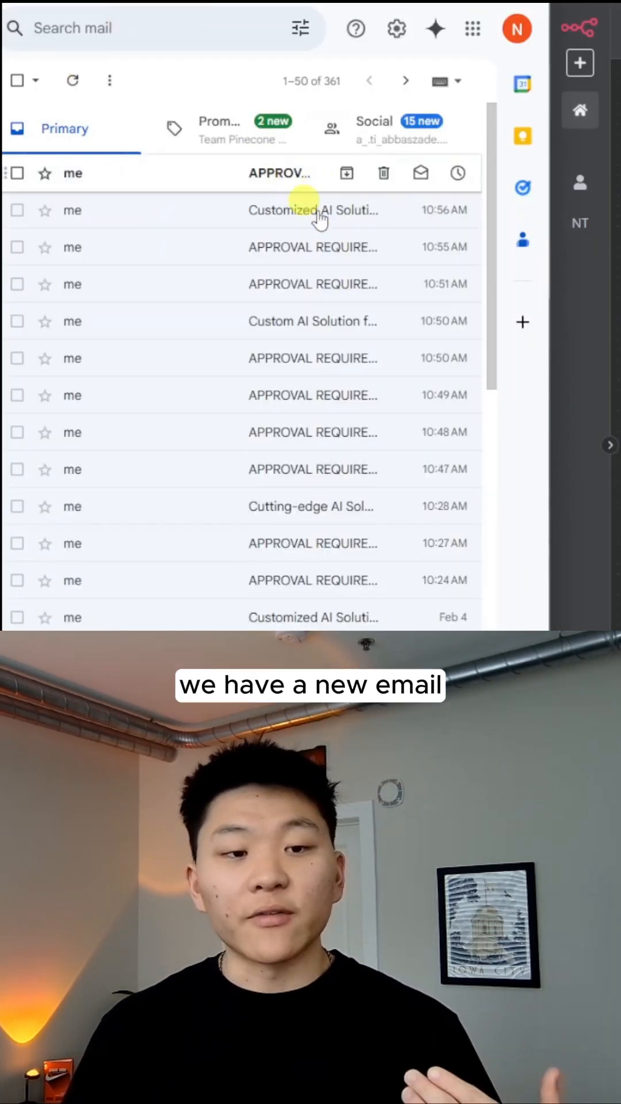
# Step: Open the top APPROVAL REQUIRED email for Robert California and read the drafted sales email
pyautogui.click(313, 249)
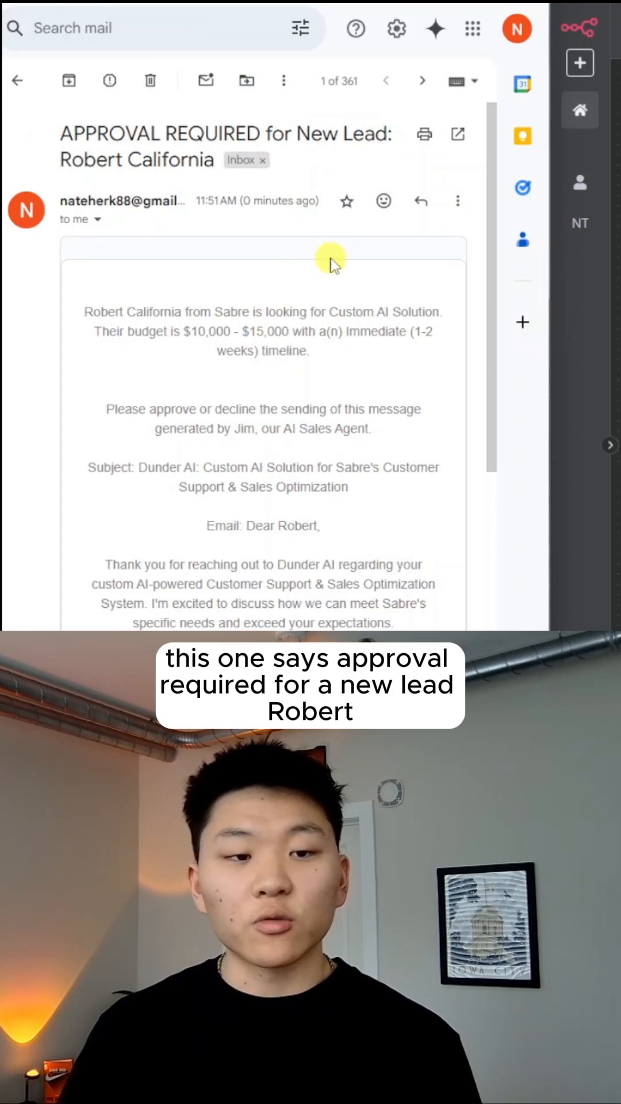
pyautogui.moveTo(401, 318)
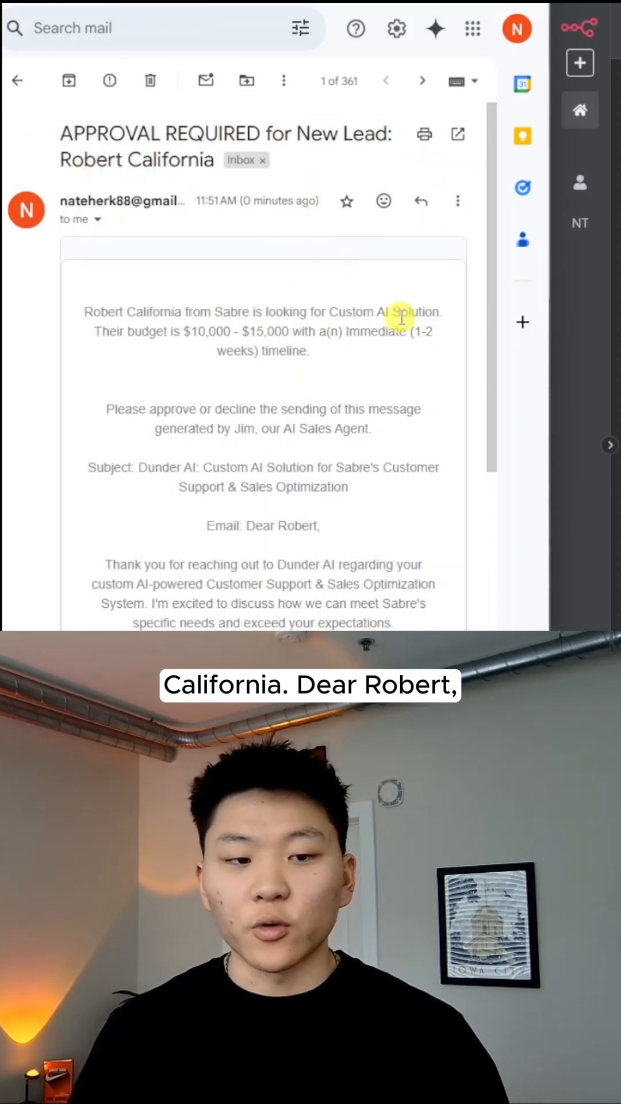
pyautogui.scroll(-3)
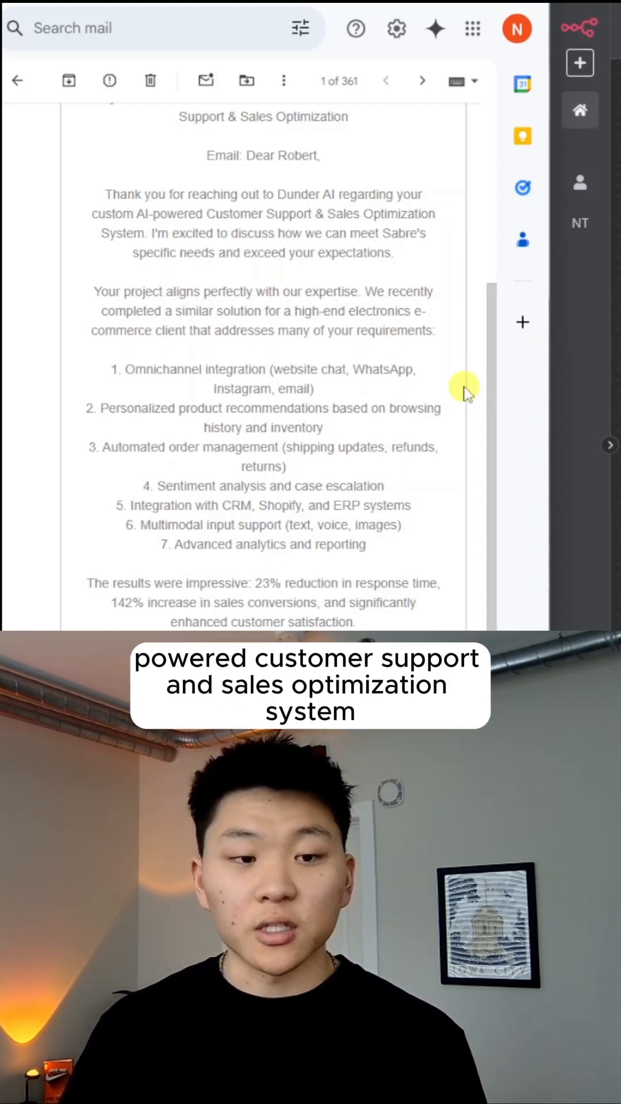
pyautogui.scroll(-3)
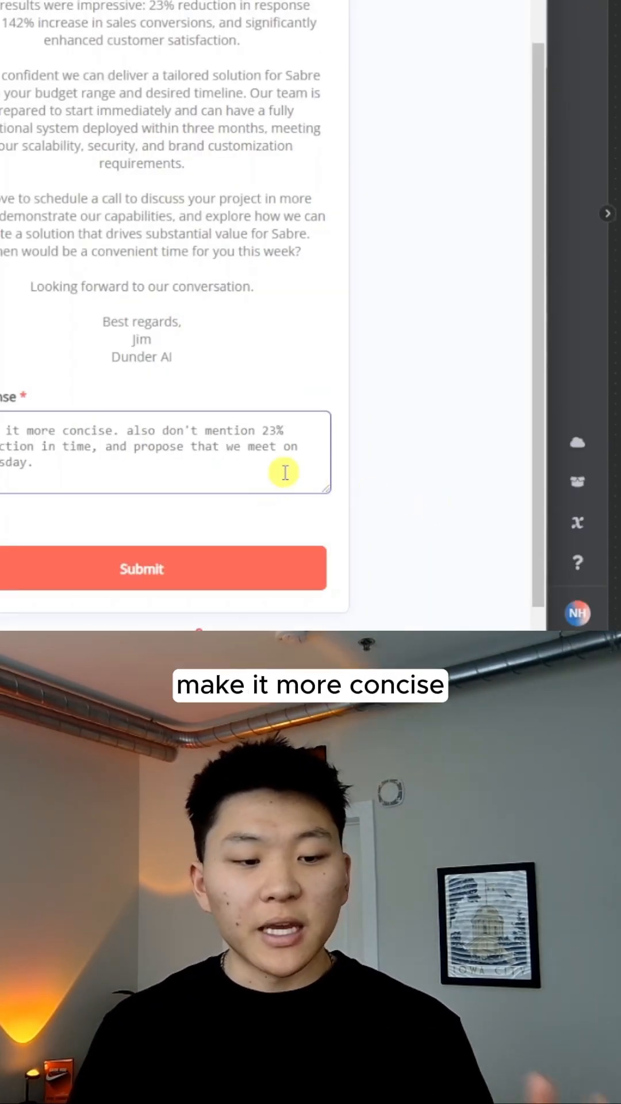
# Step: Submit n8n feedback requesting a concise email without the 23% figure, proposing Thursday
pyautogui.scroll(-3)
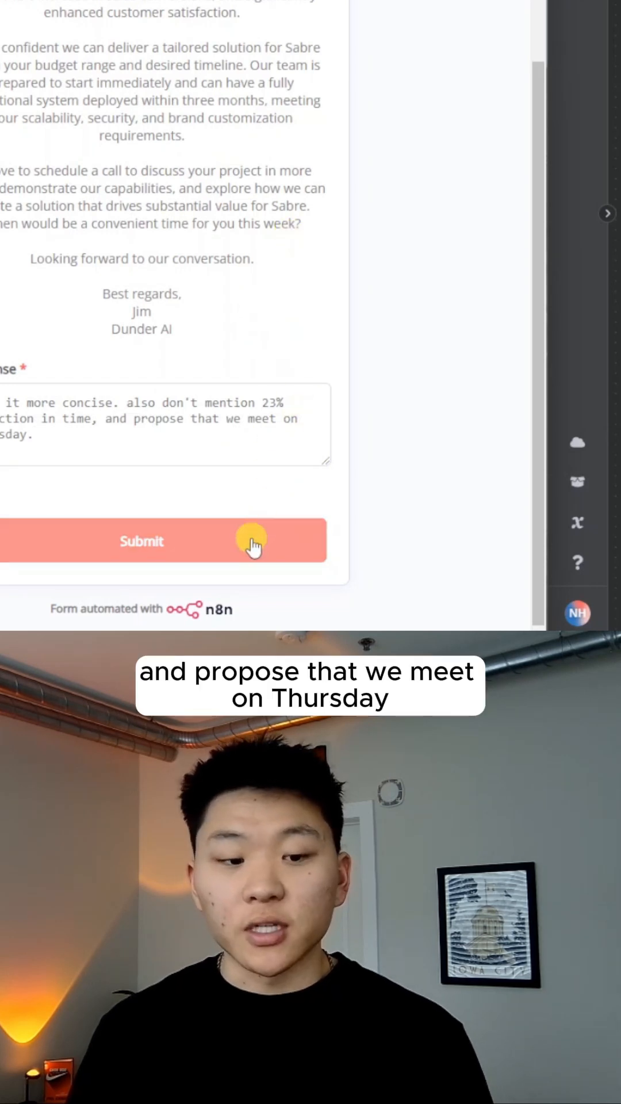
pyautogui.click(253, 541)
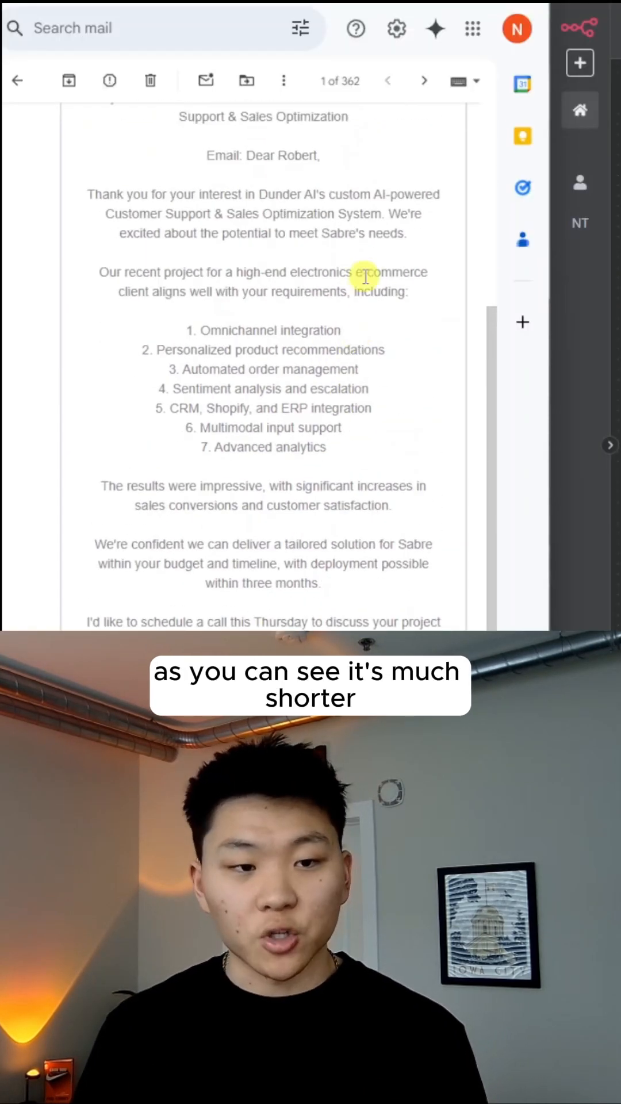
# Step: Review the revised draft, now shorter, with a Thursday call and no 23% figure
pyautogui.scroll(-3)
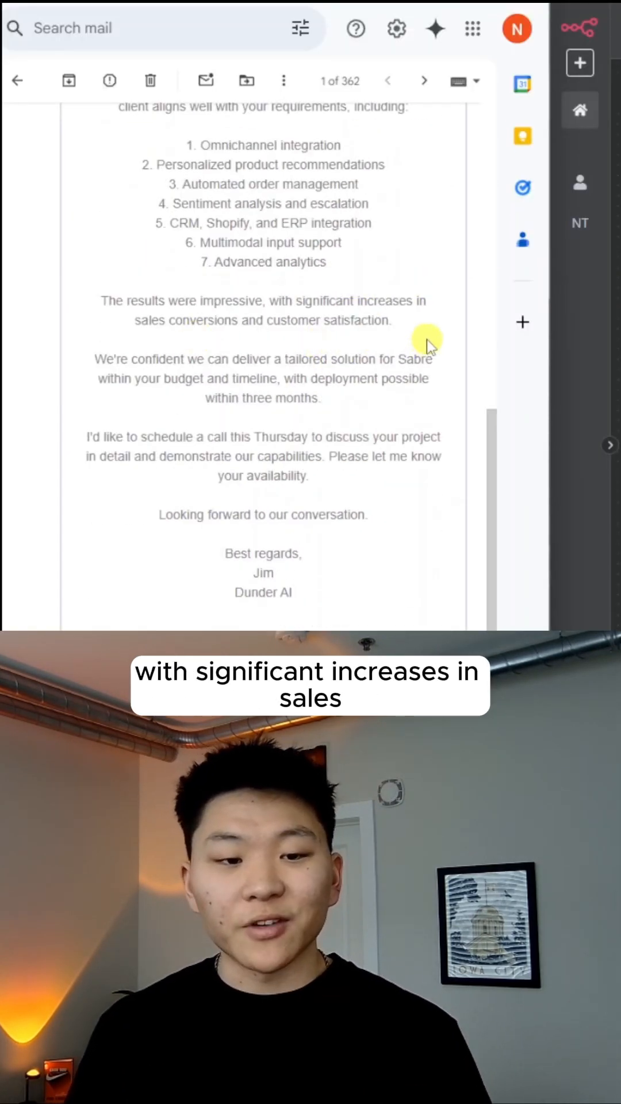
pyautogui.moveTo(372, 350)
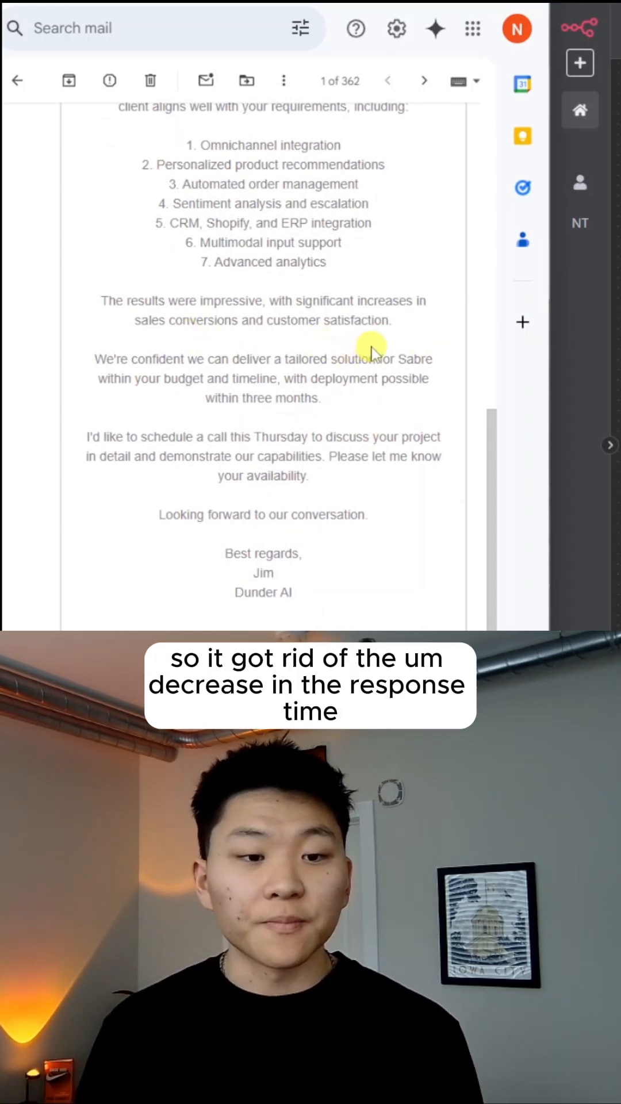
pyautogui.moveTo(369, 490)
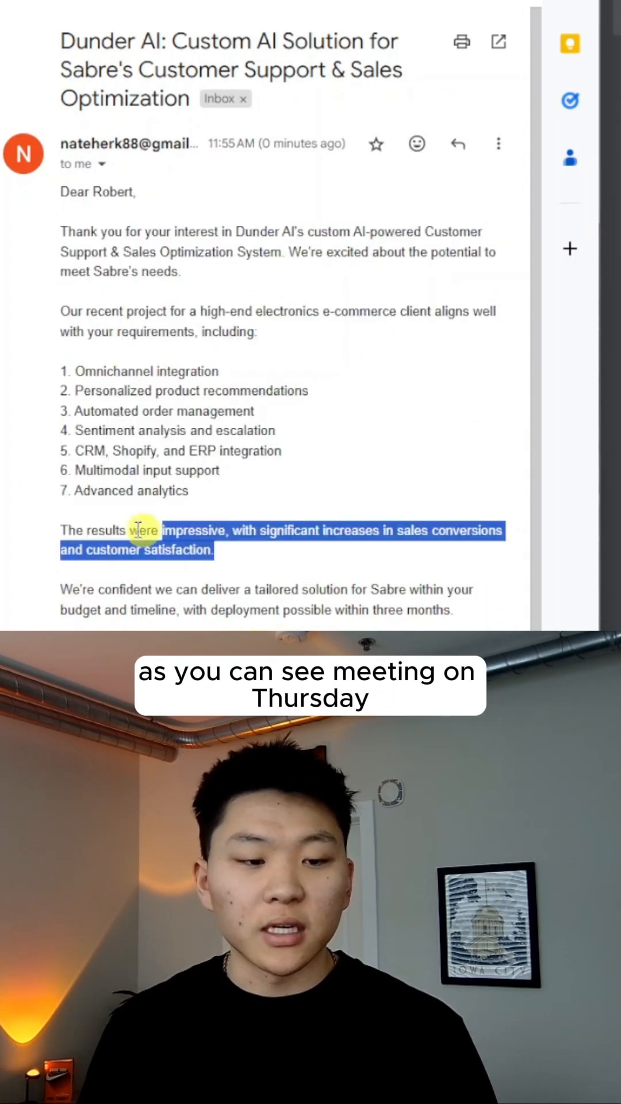
# Step: Review the delivered 'Dunder AI: Custom AI Solution for Sabre's…' email's concise Thursday-meeting wording
pyautogui.scroll(-3)
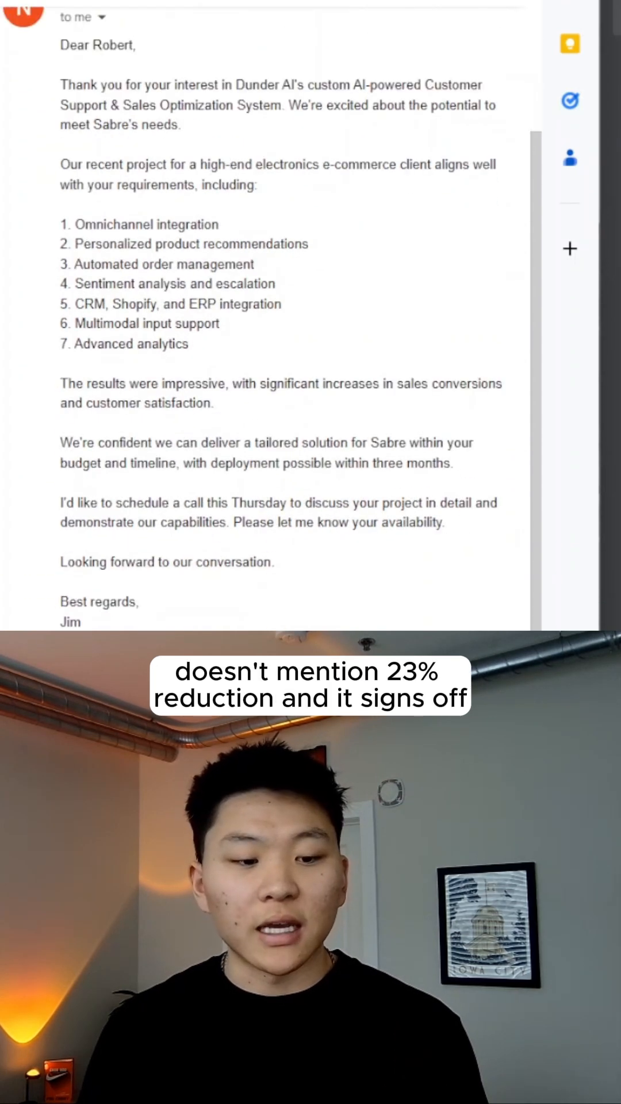